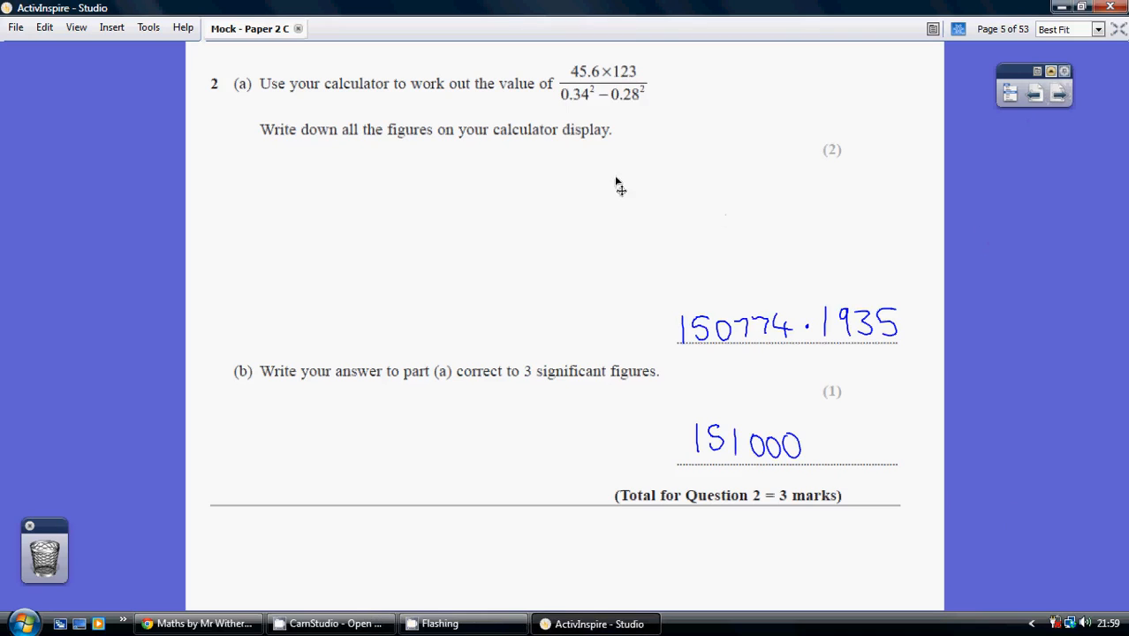
mouse_move(571, 187)
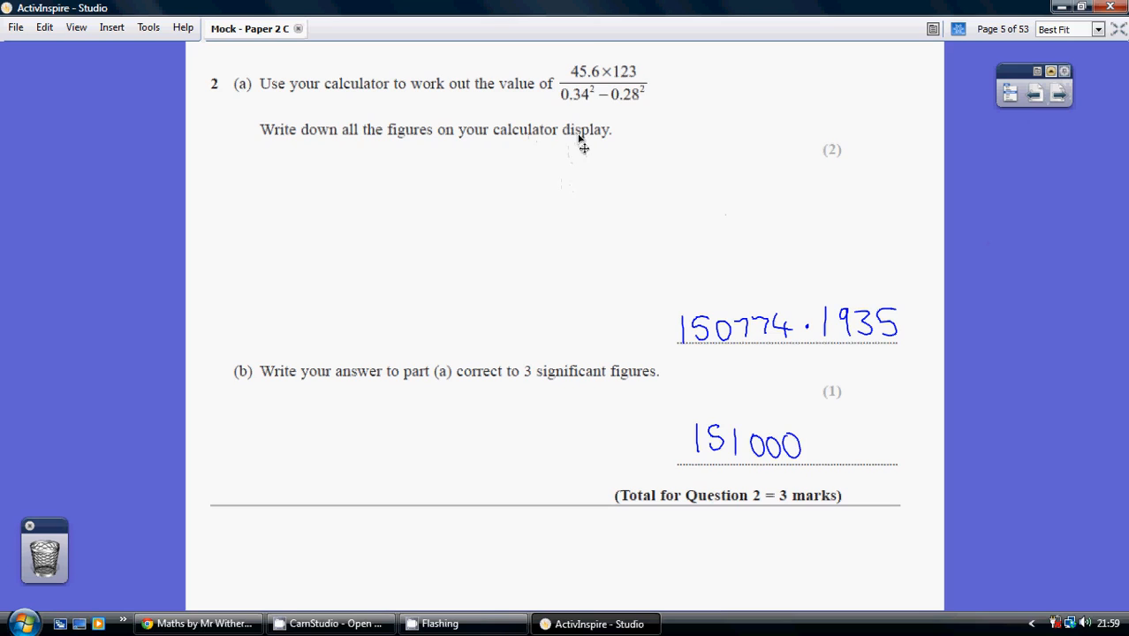
mouse_move(611, 81)
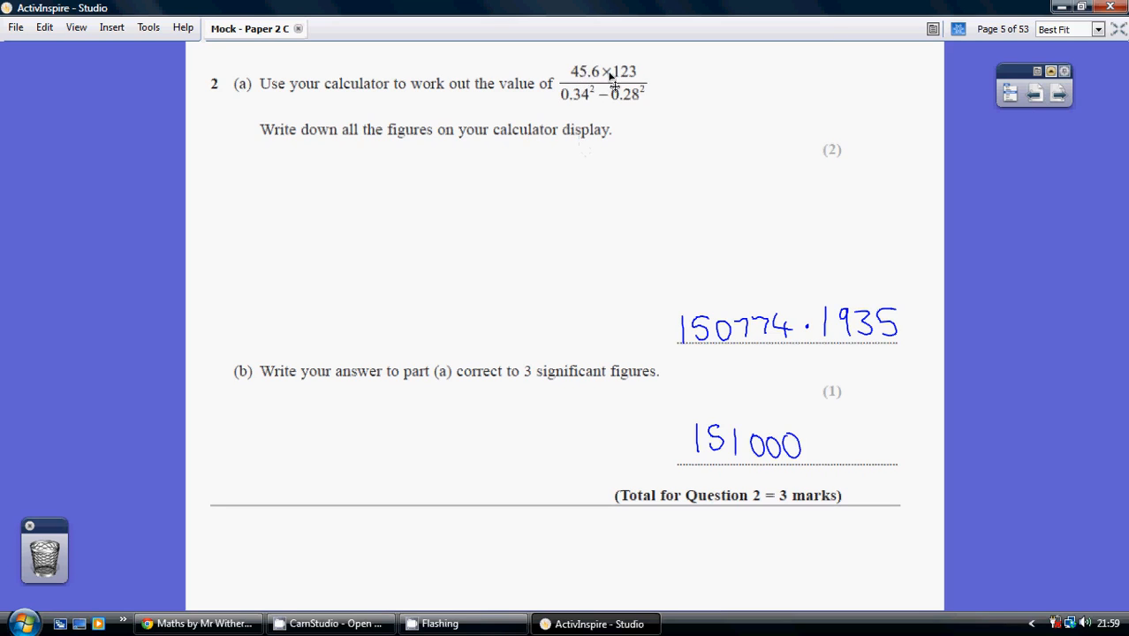
mouse_move(638, 89)
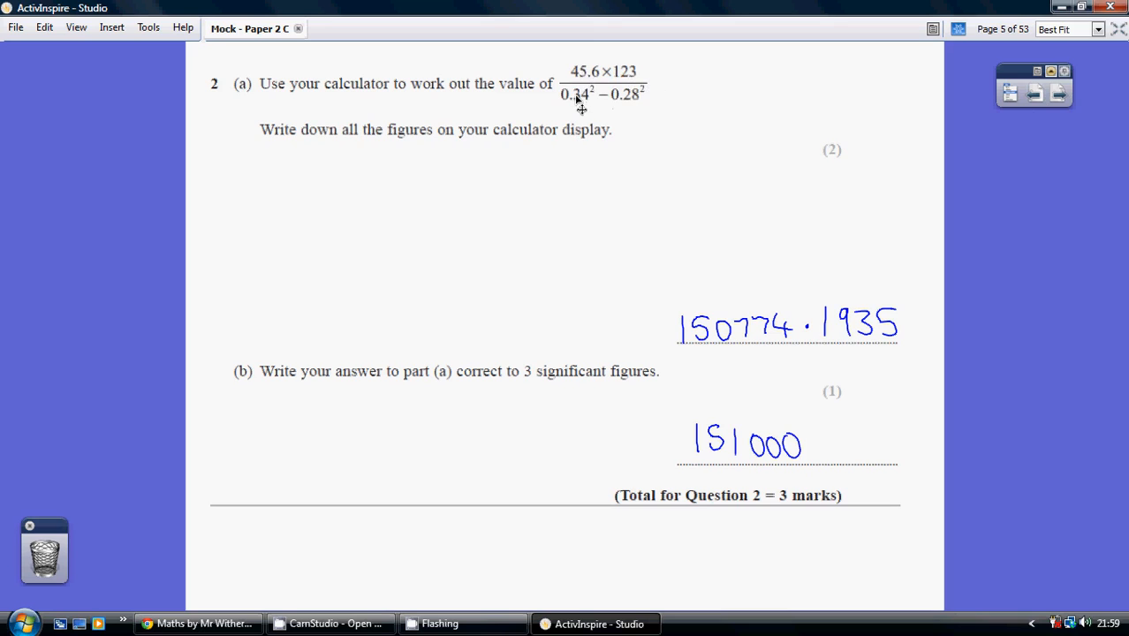
mouse_move(618, 97)
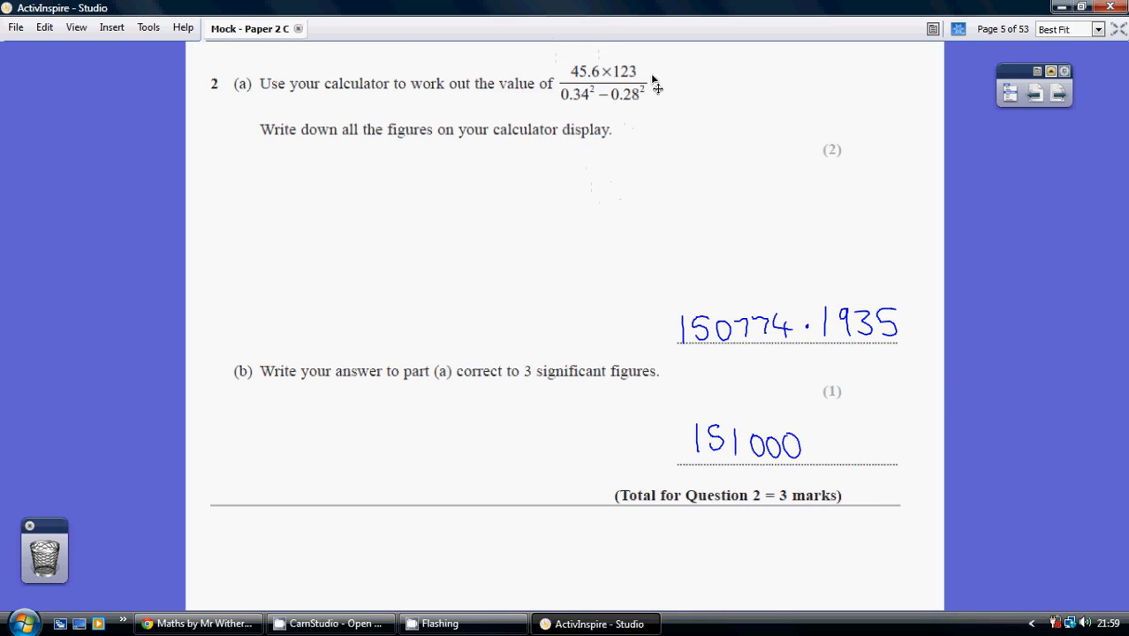
mouse_move(781, 333)
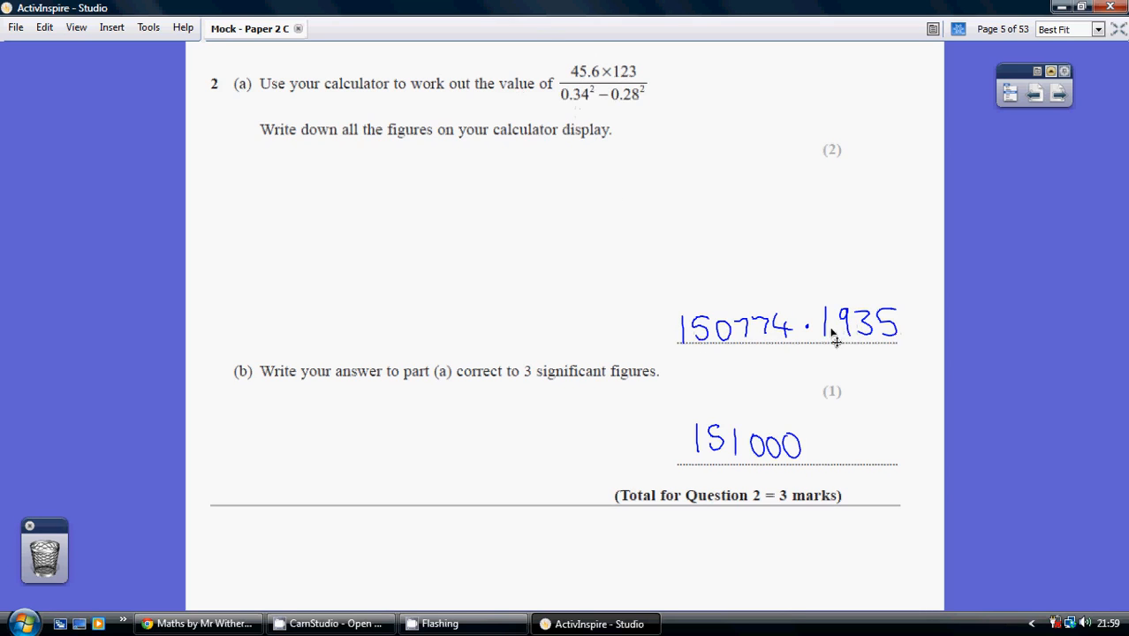
mouse_move(529, 458)
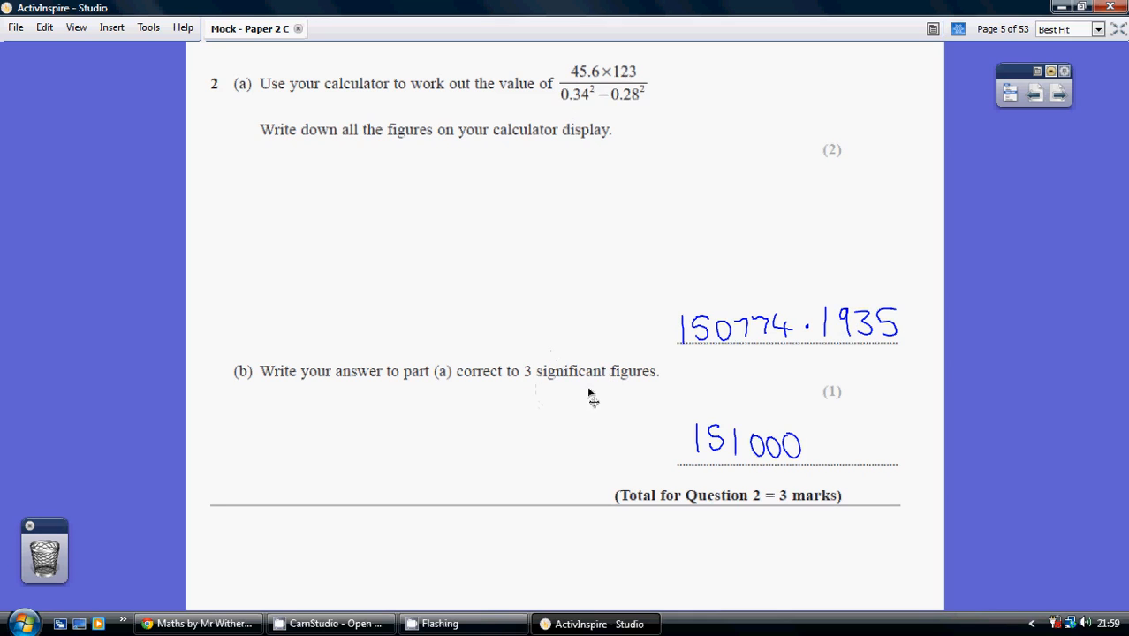
mouse_move(615, 399)
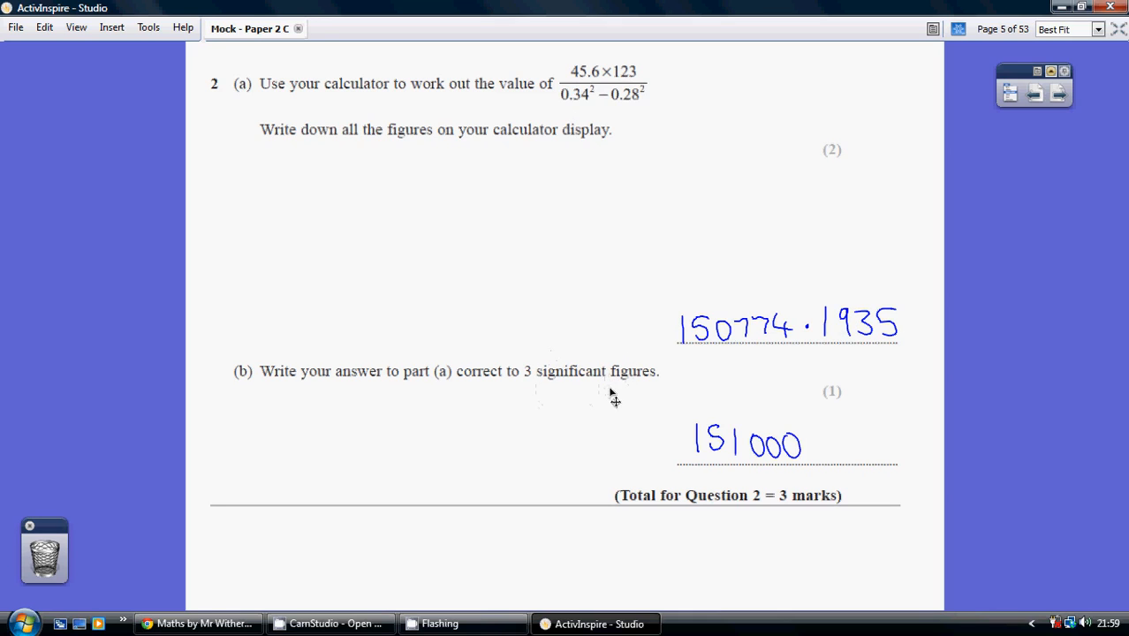
mouse_move(628, 371)
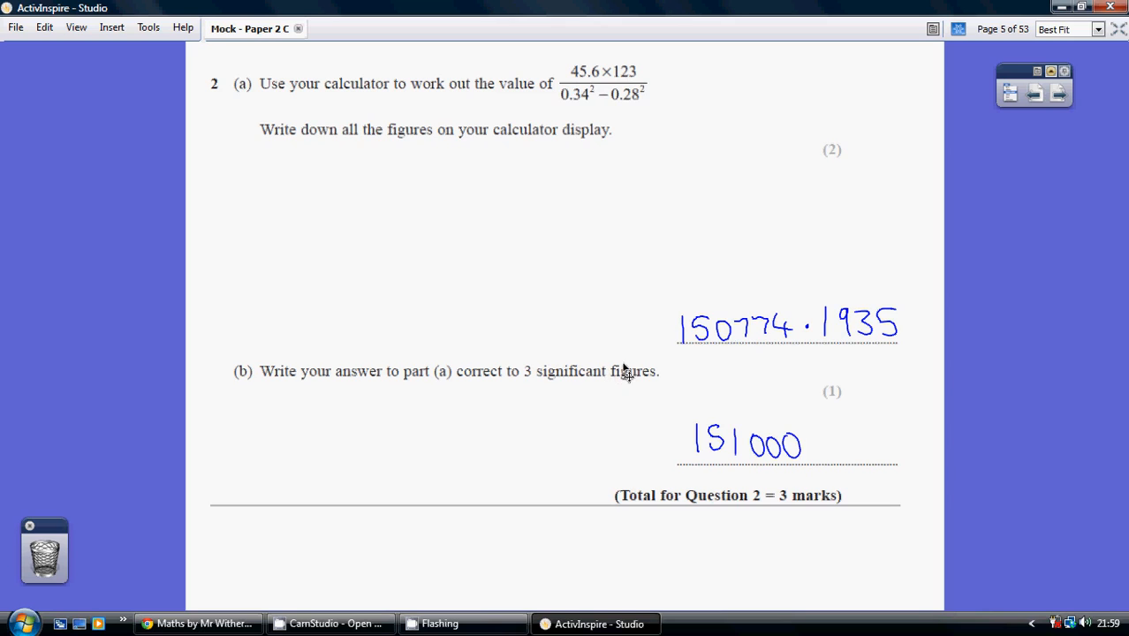
mouse_move(632, 349)
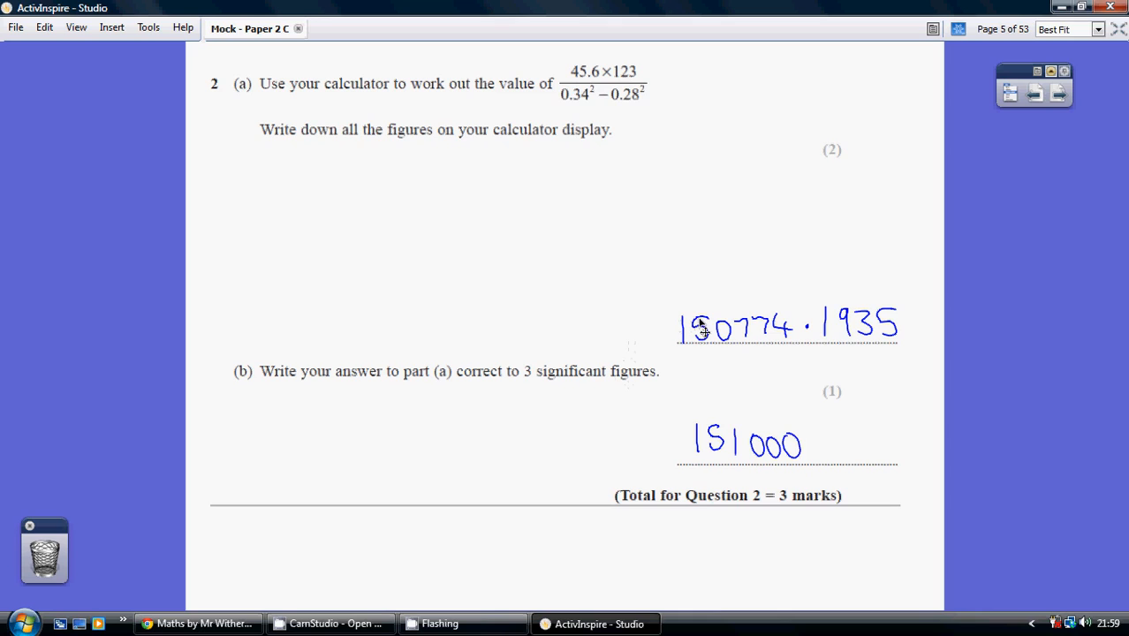
mouse_move(723, 351)
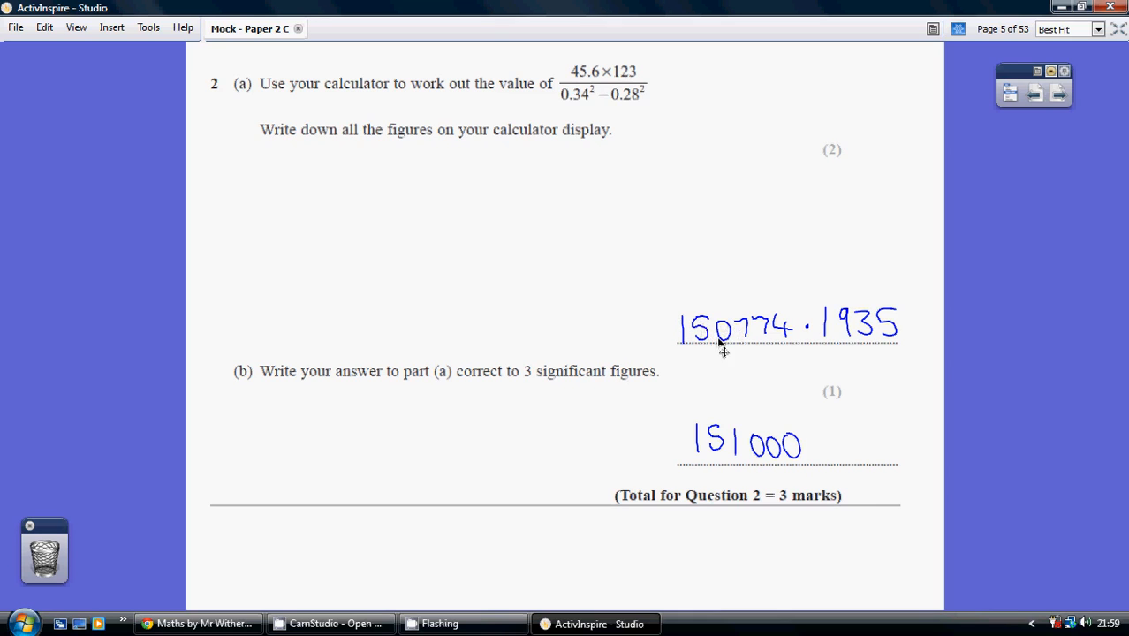
mouse_move(733, 343)
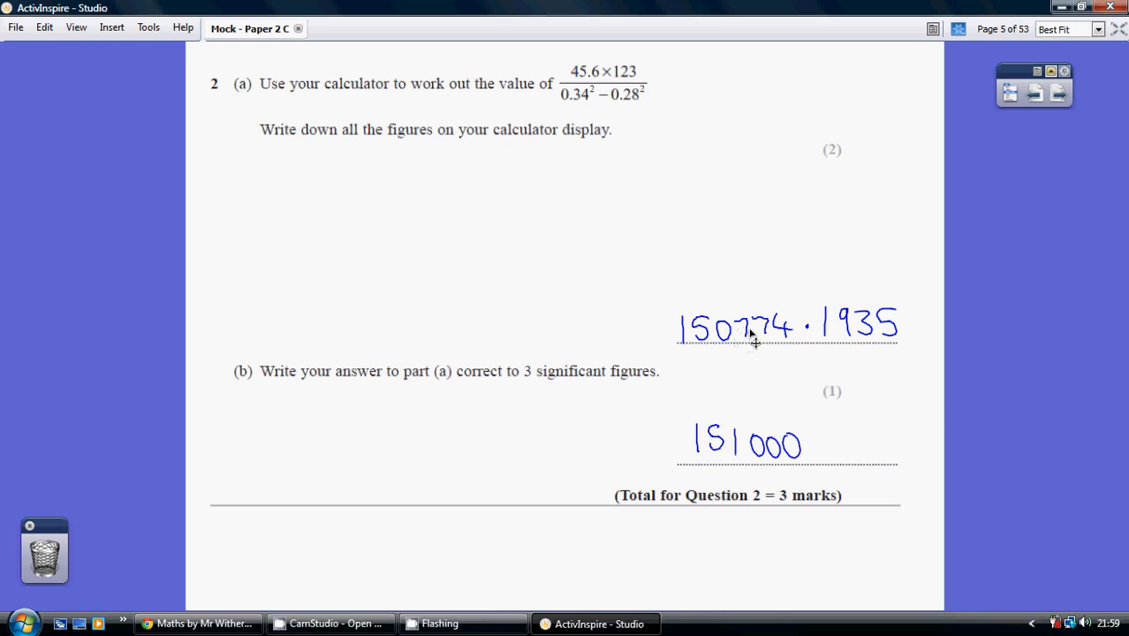
mouse_move(742, 343)
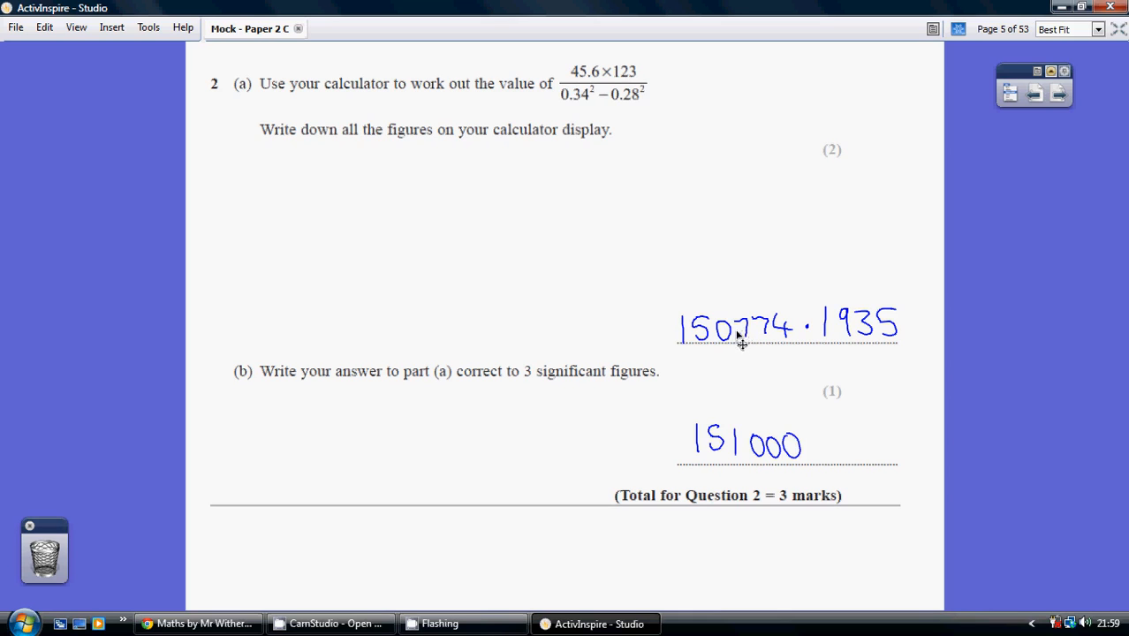
mouse_move(725, 334)
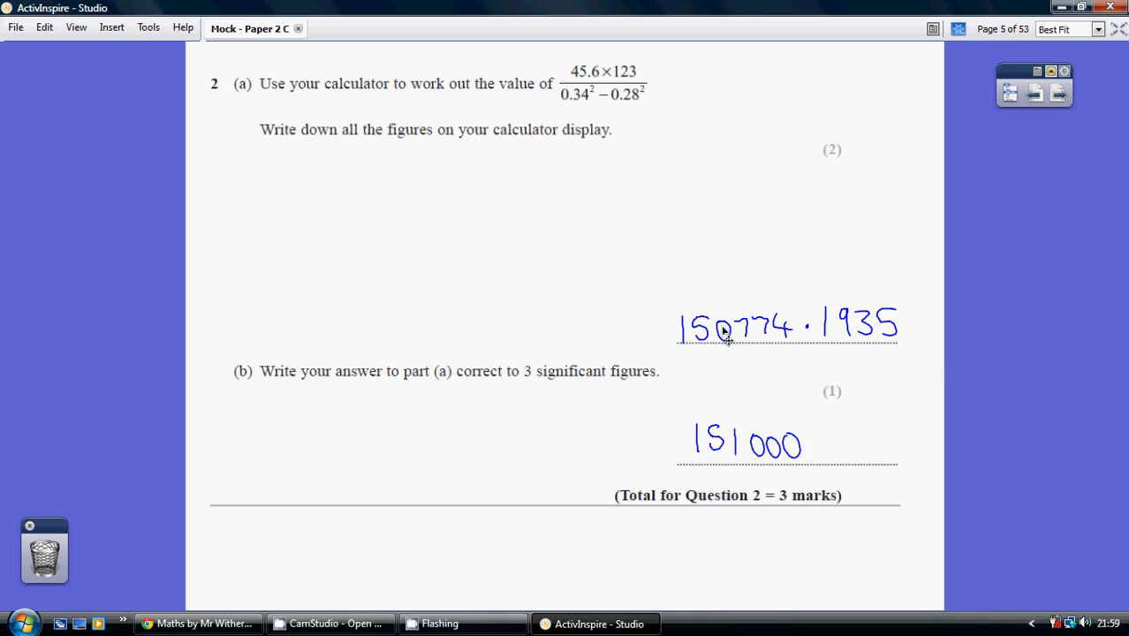
mouse_move(700, 460)
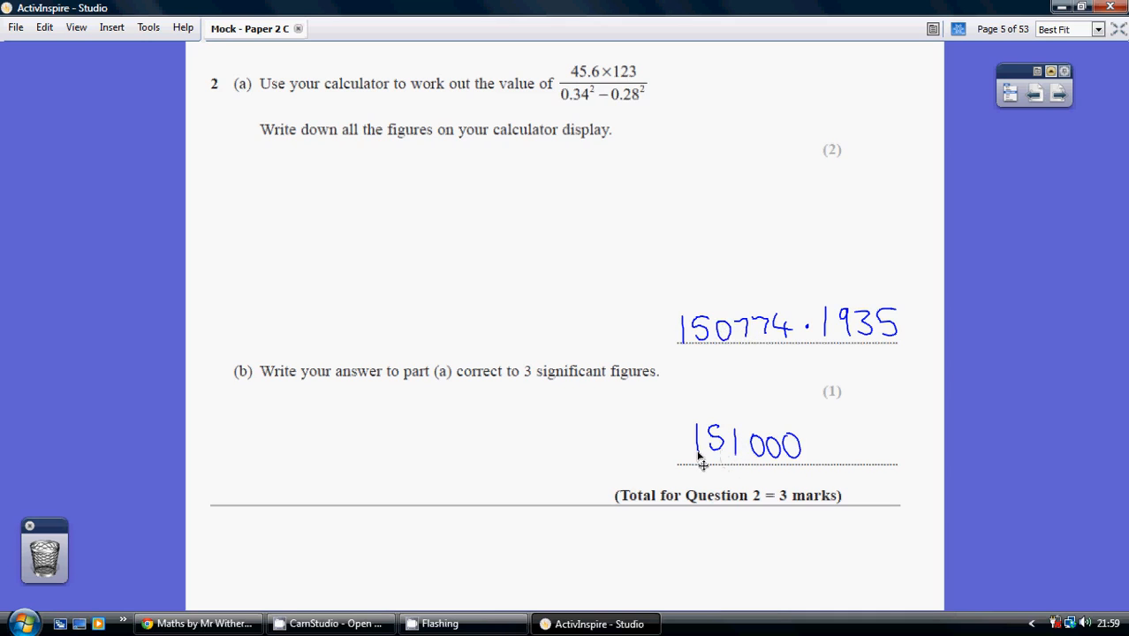